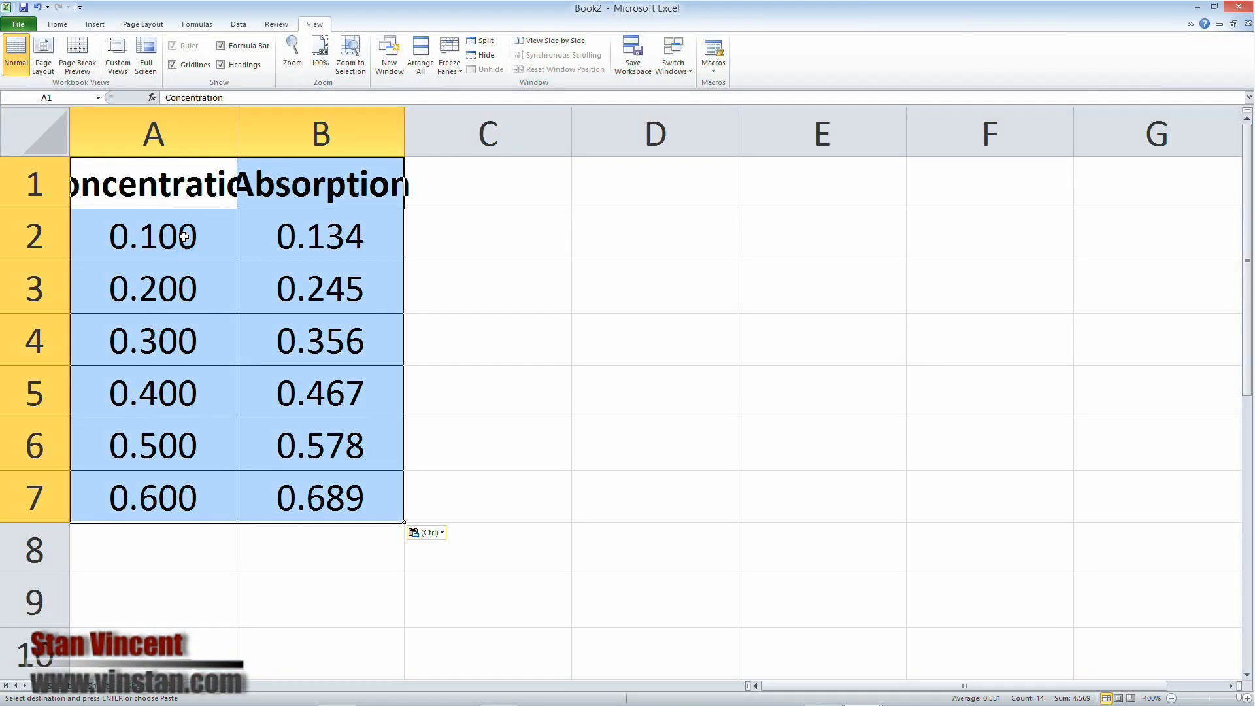
# Widen columns A and B so the Concentration and Absorption headings show in full.
pyautogui.click(153, 134)
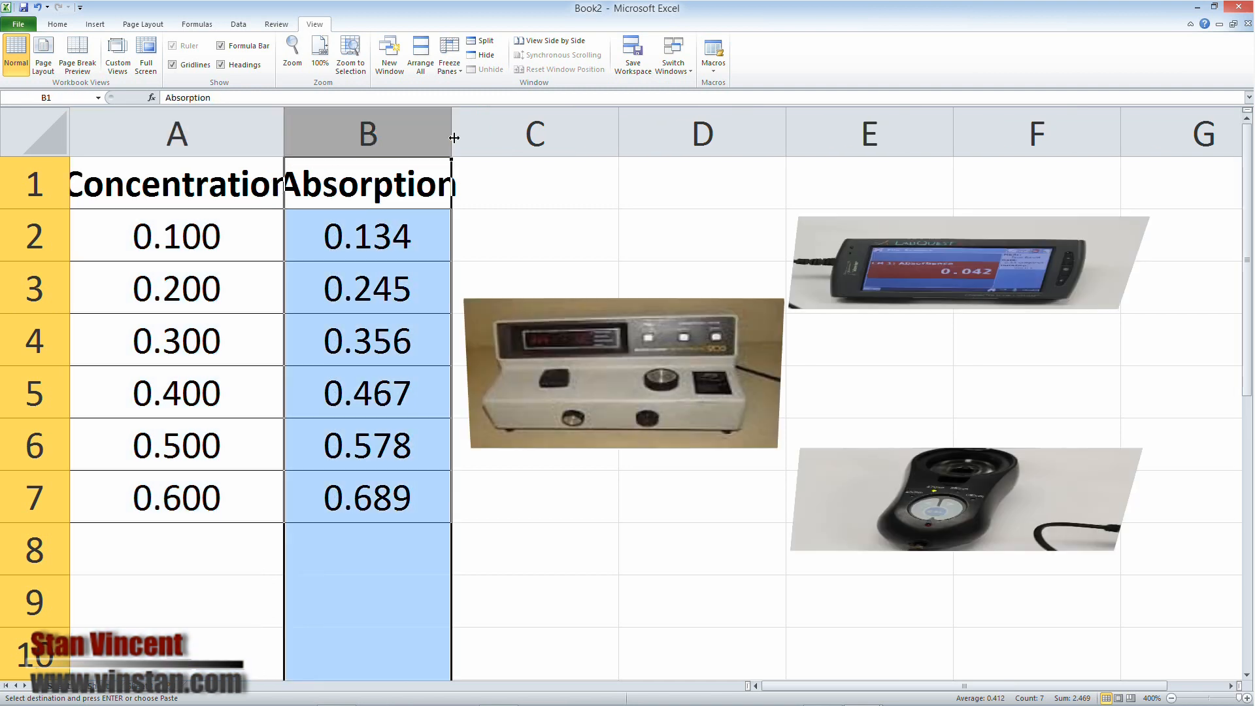
pyautogui.moveTo(454, 137); pyautogui.dragTo(510, 137)
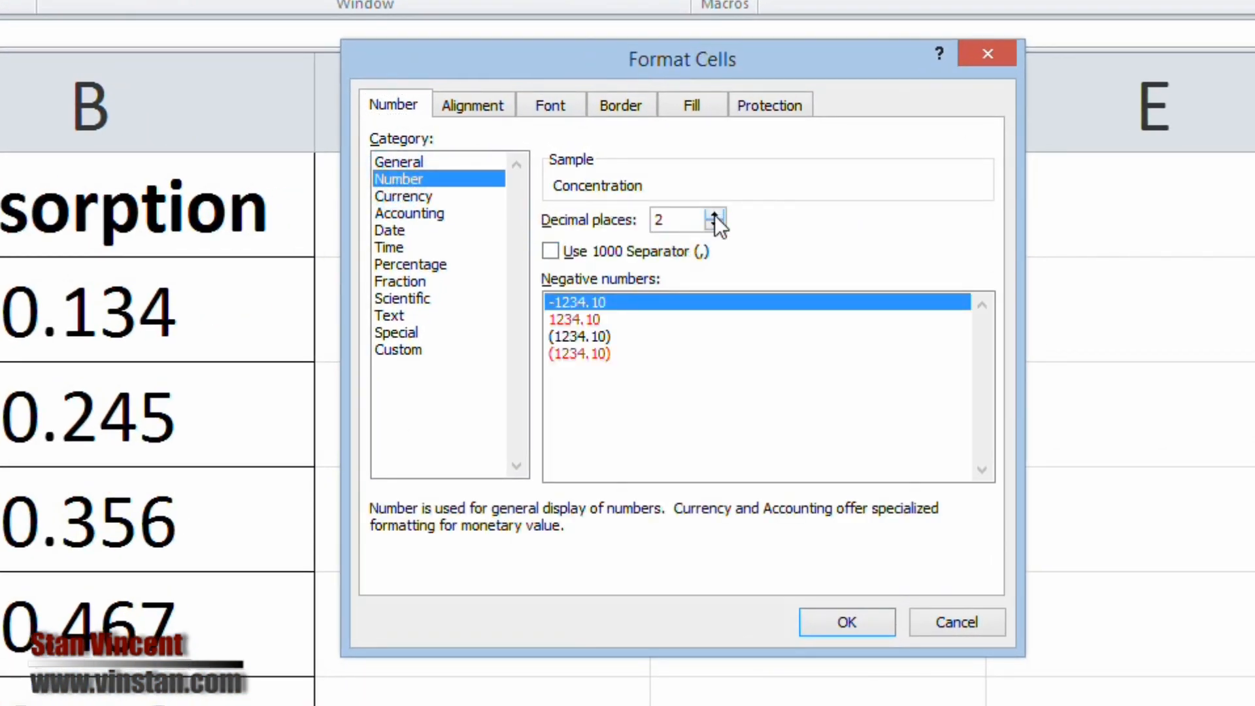
# Format the table values as numbers with three decimal places.
pyautogui.click(713, 216)
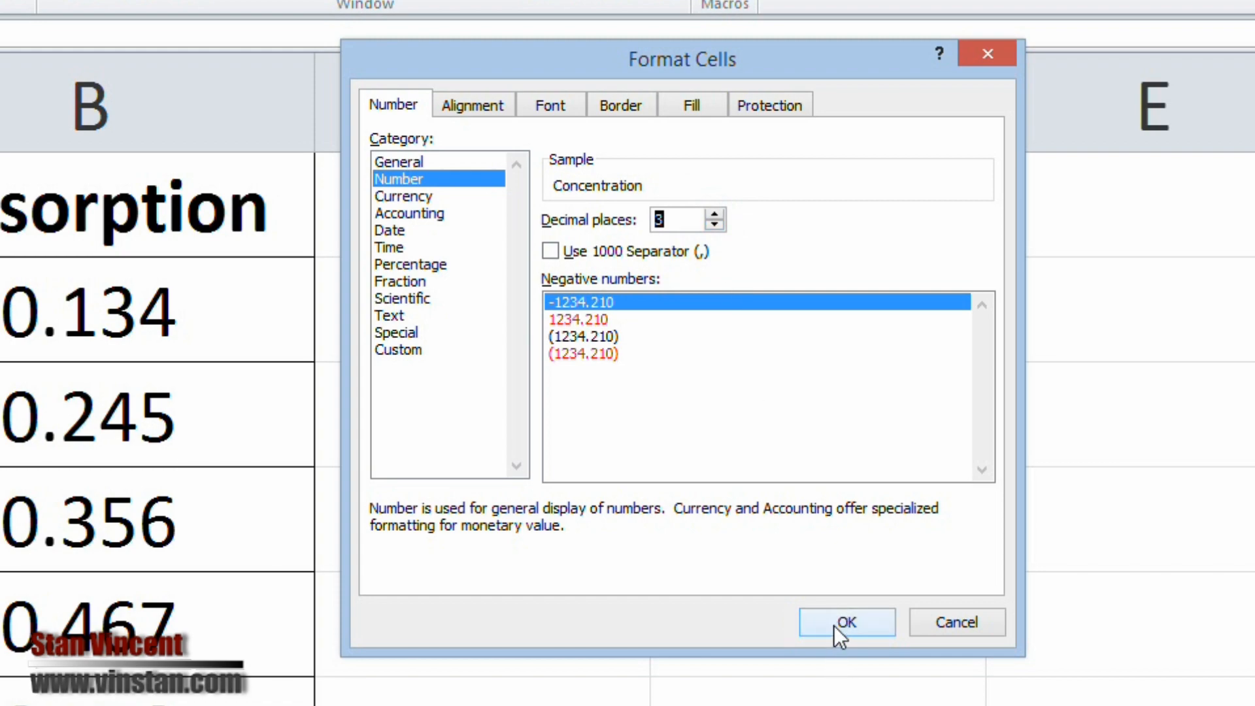
pyautogui.click(846, 622)
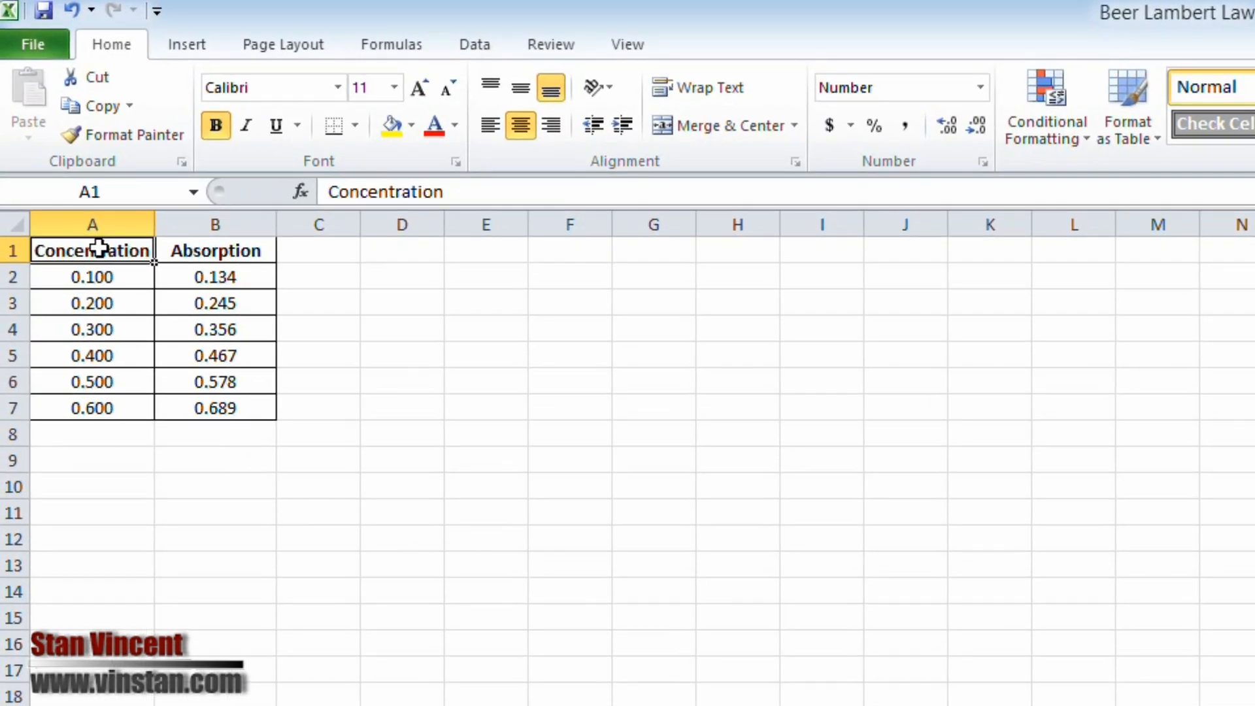
# Insert a marker-only XY scatter chart from the A1:B7 Concentration/Absorption table.
pyautogui.moveTo(91, 249); pyautogui.dragTo(196, 408)
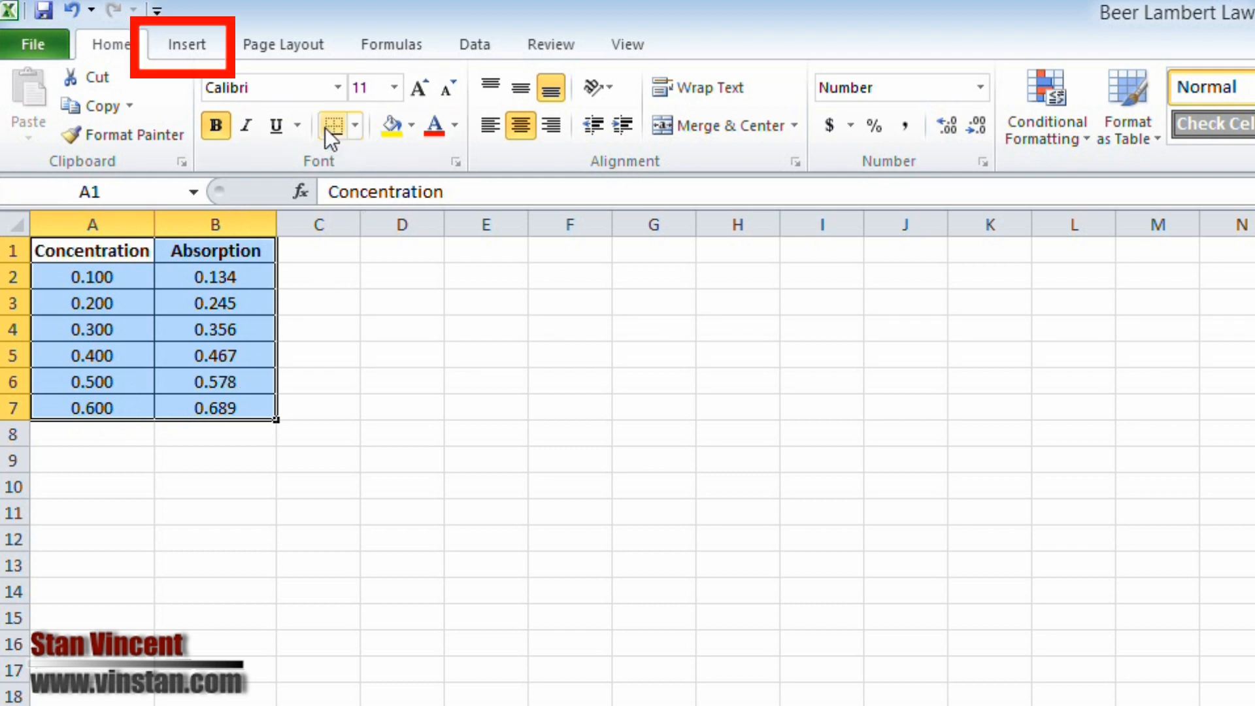
pyautogui.click(184, 45)
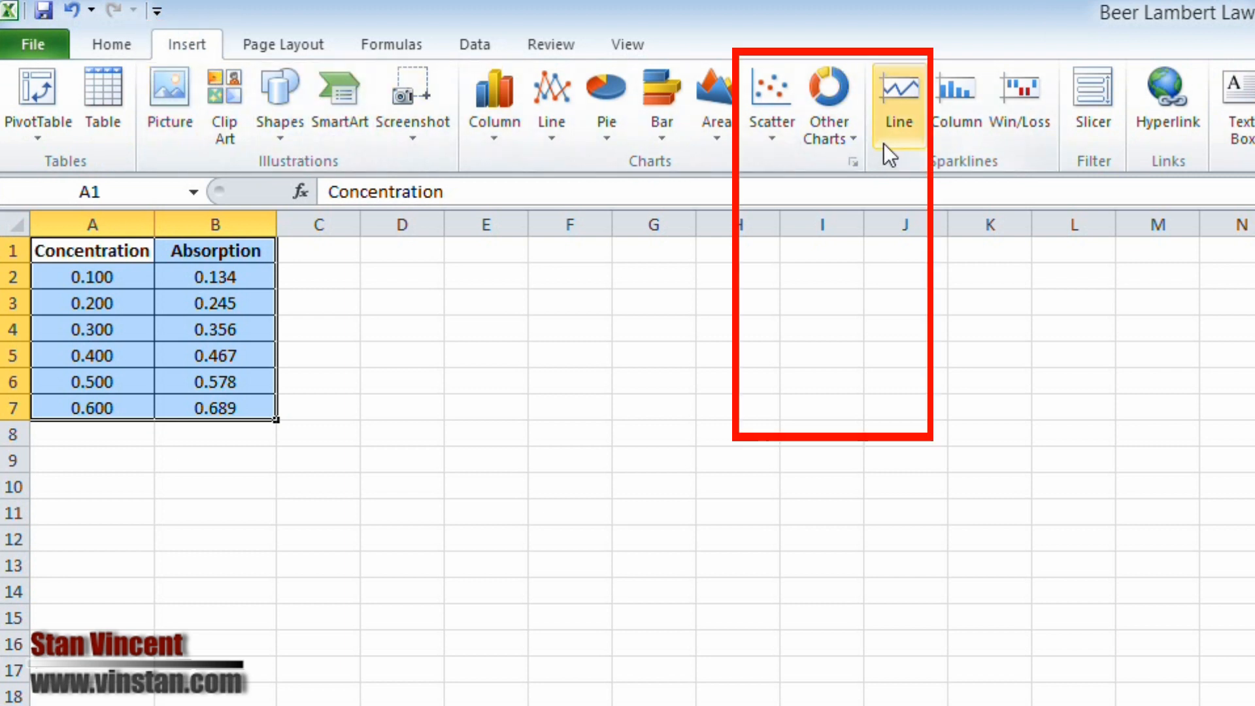
pyautogui.moveTo(769, 95)
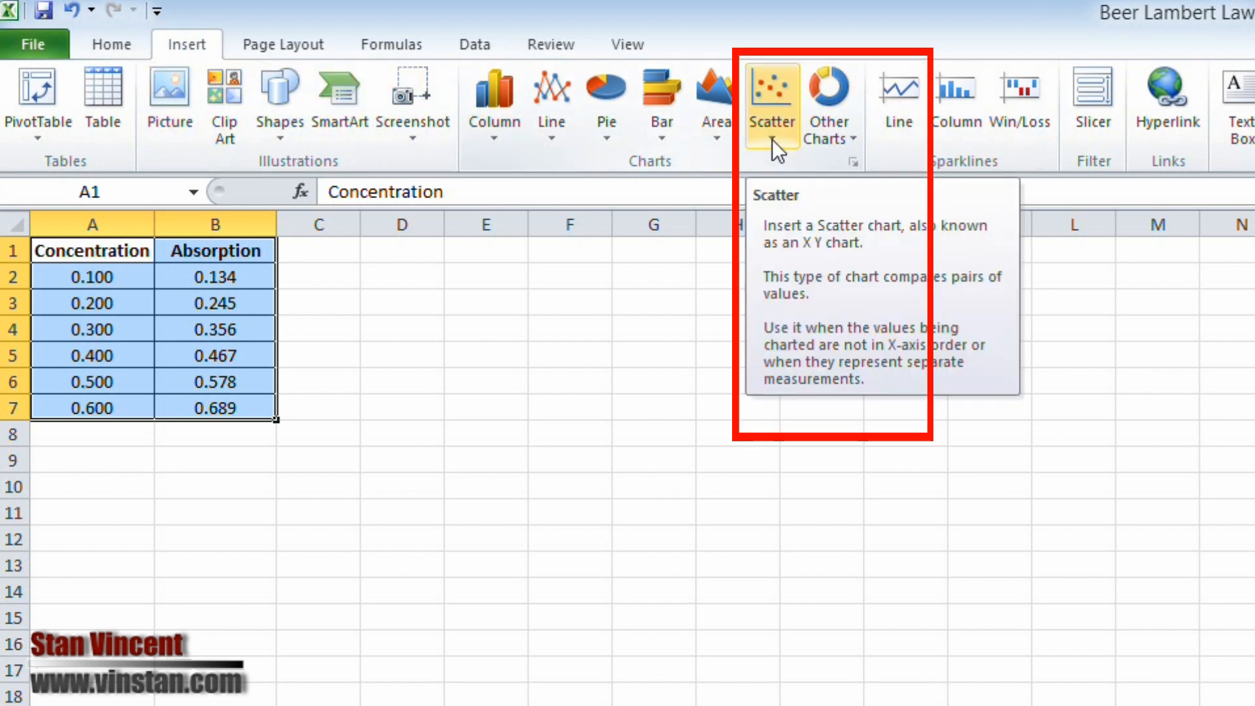
pyautogui.click(771, 101)
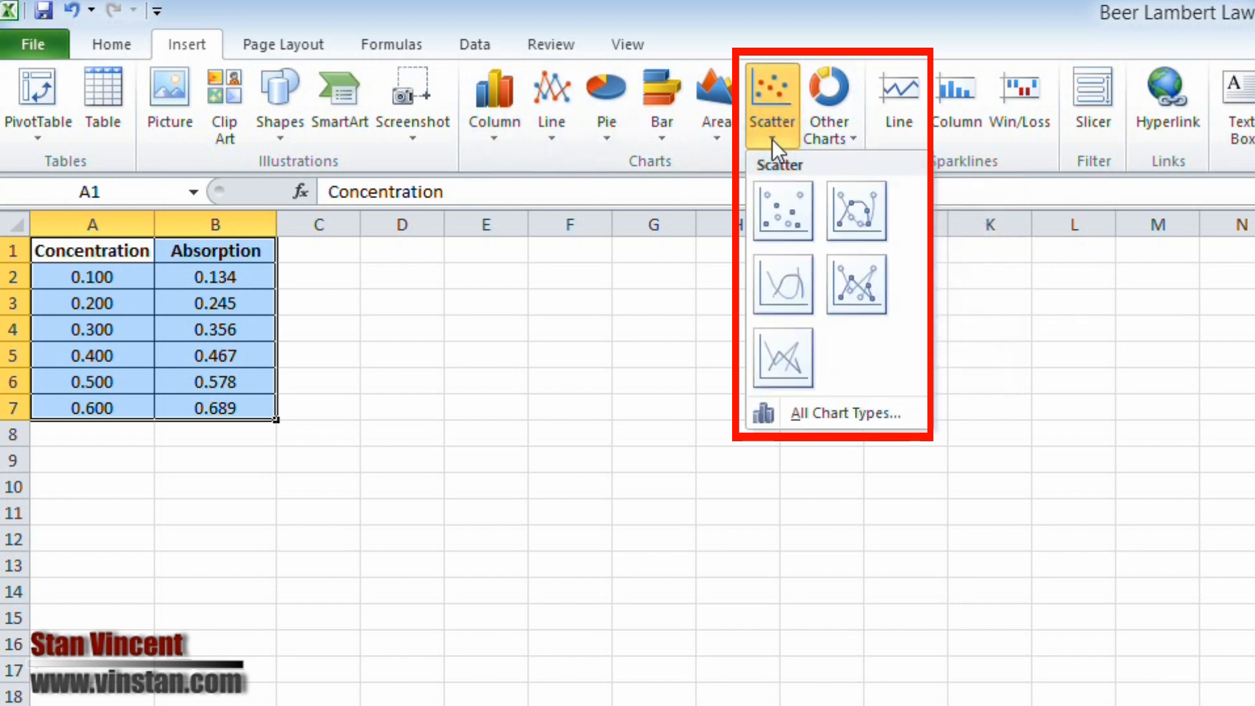
pyautogui.moveTo(782, 210)
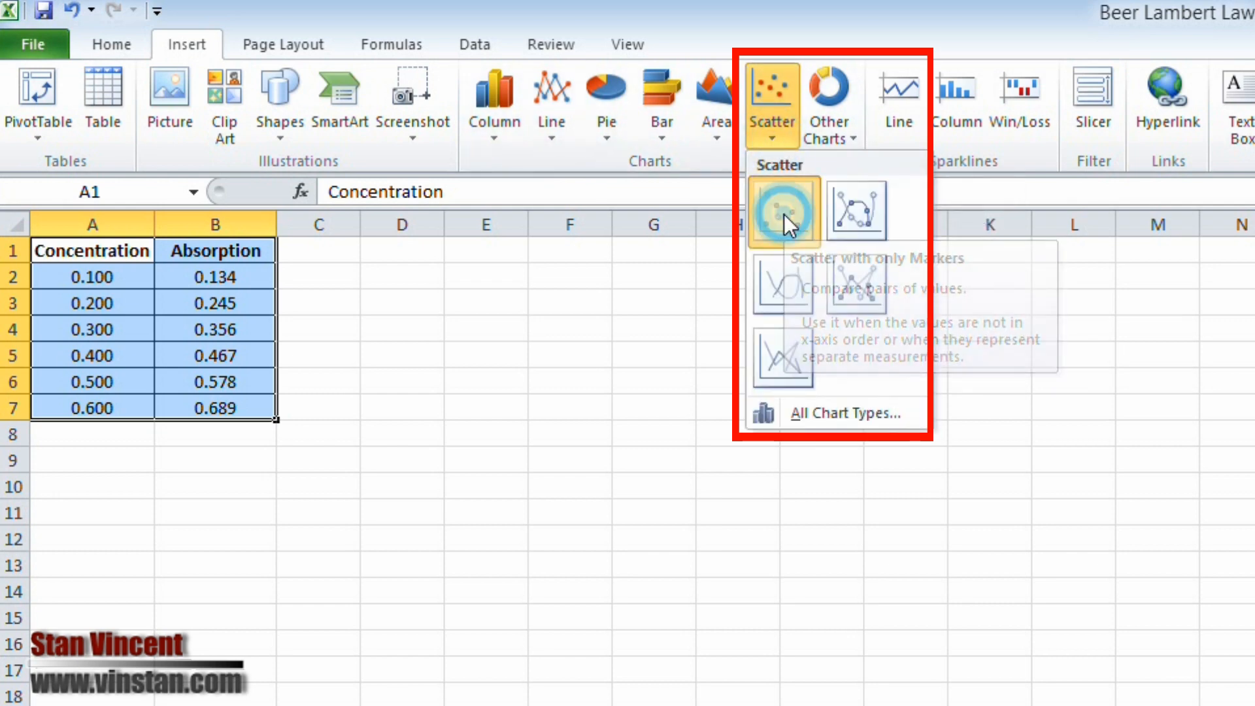
pyautogui.click(782, 210)
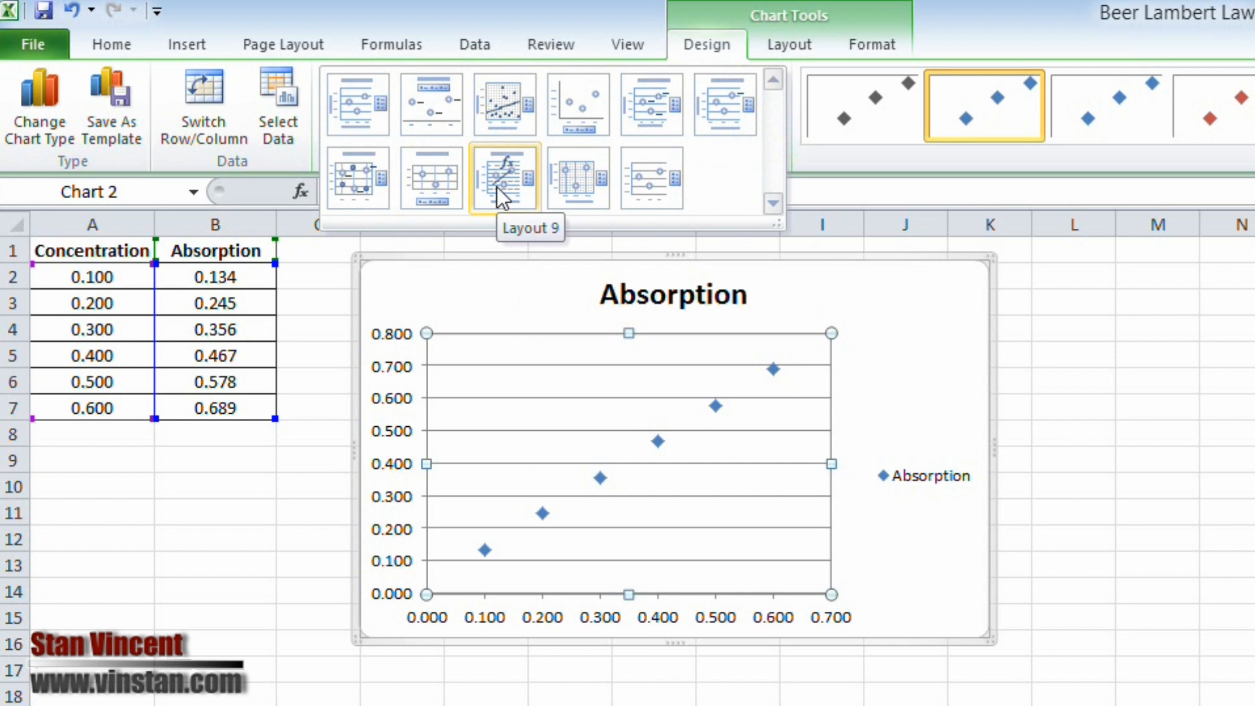
# Apply Chart Layout 9 for trendline, equation and R², and title the horizontal axis Concentration.
pyautogui.click(503, 178)
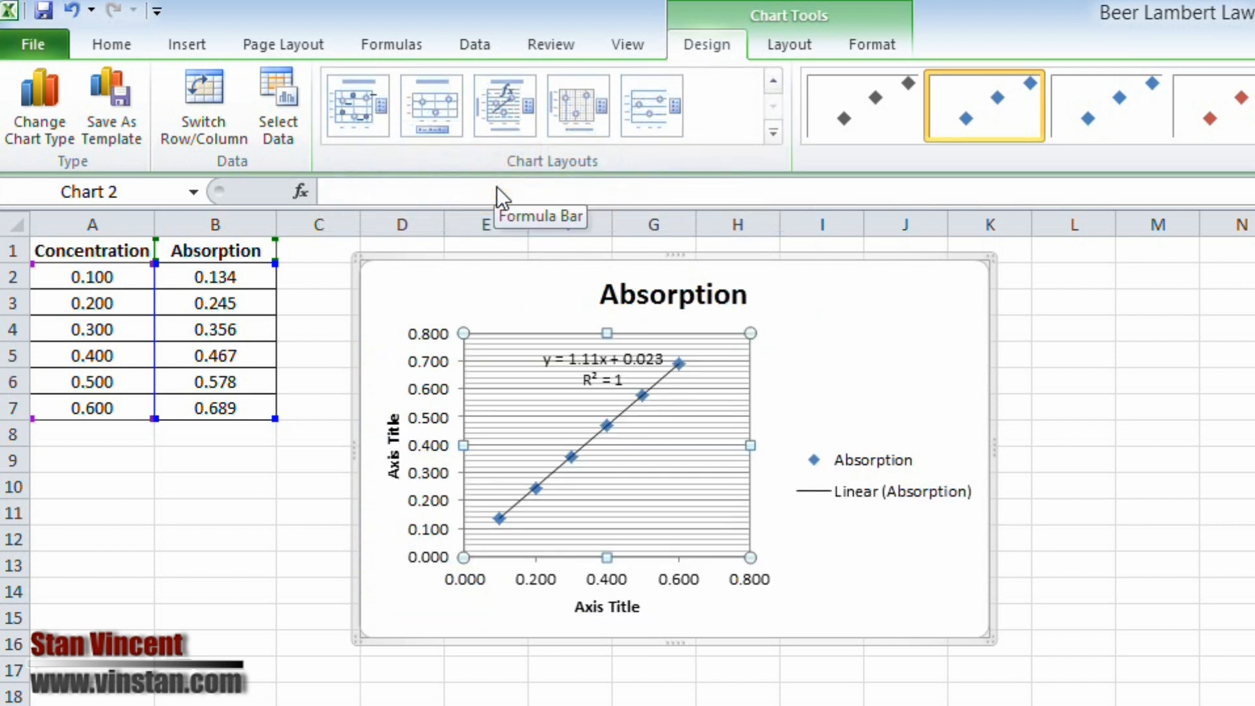
pyautogui.click(1155, 355)
pyautogui.write('Concentration')
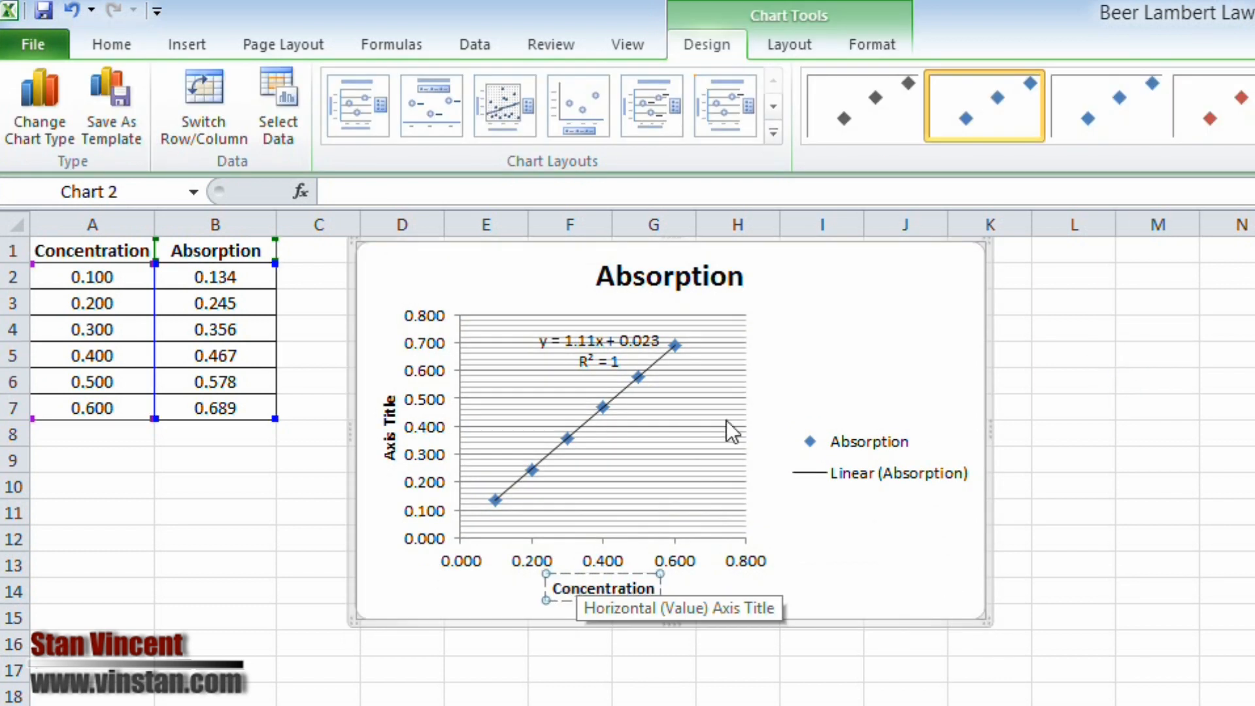
# Title the vertical axis Absorption and retype the chart title, starting with 'Beer'.
pyautogui.click(387, 425)
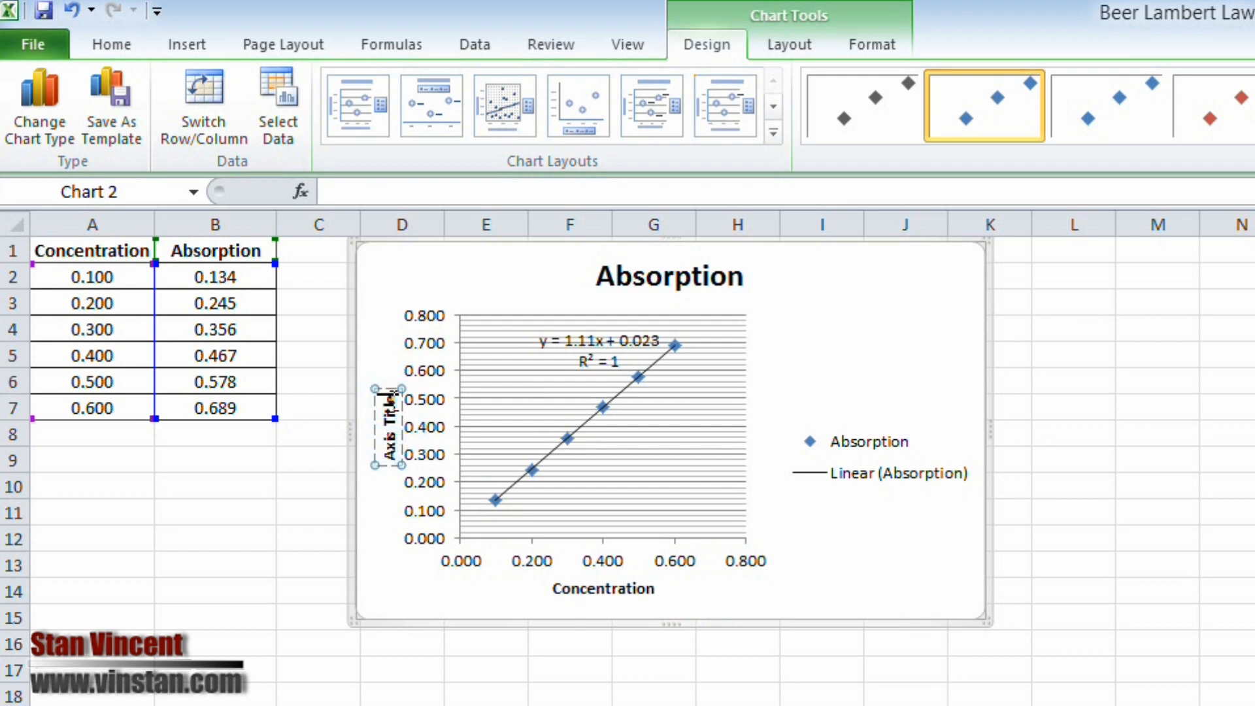
pyautogui.moveTo(391, 404)
pyautogui.write('Absorption')
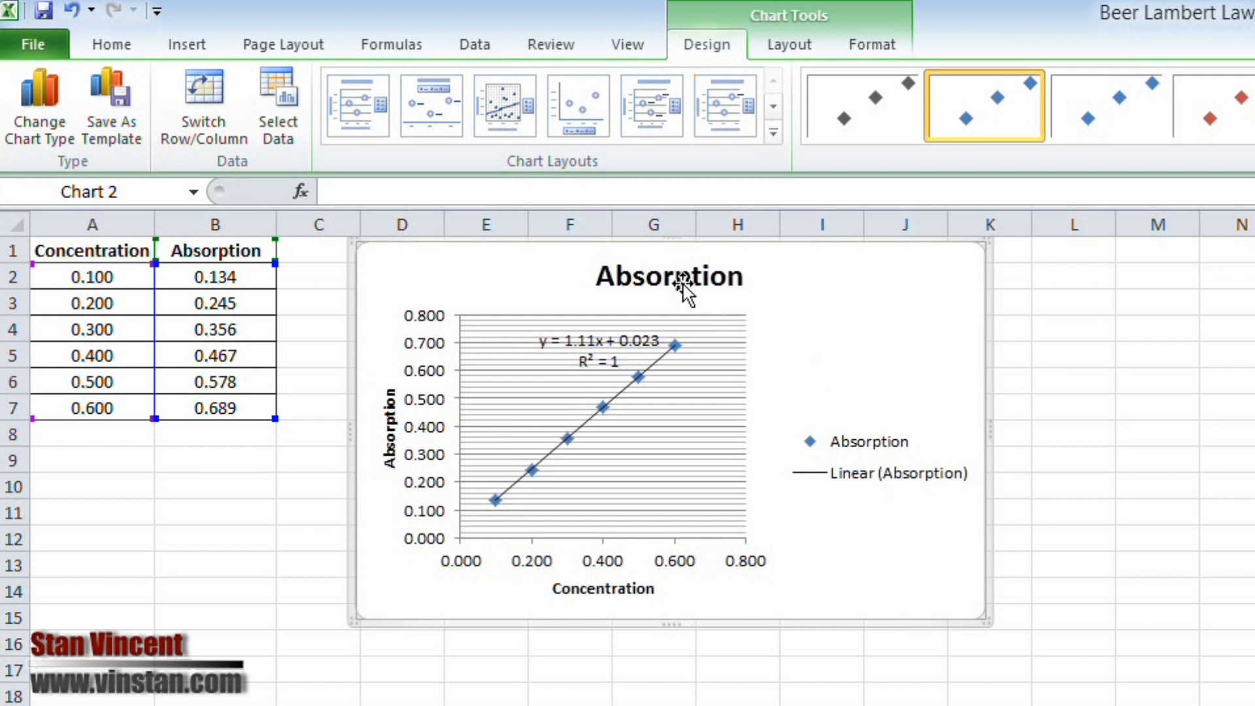
pyautogui.click(669, 276)
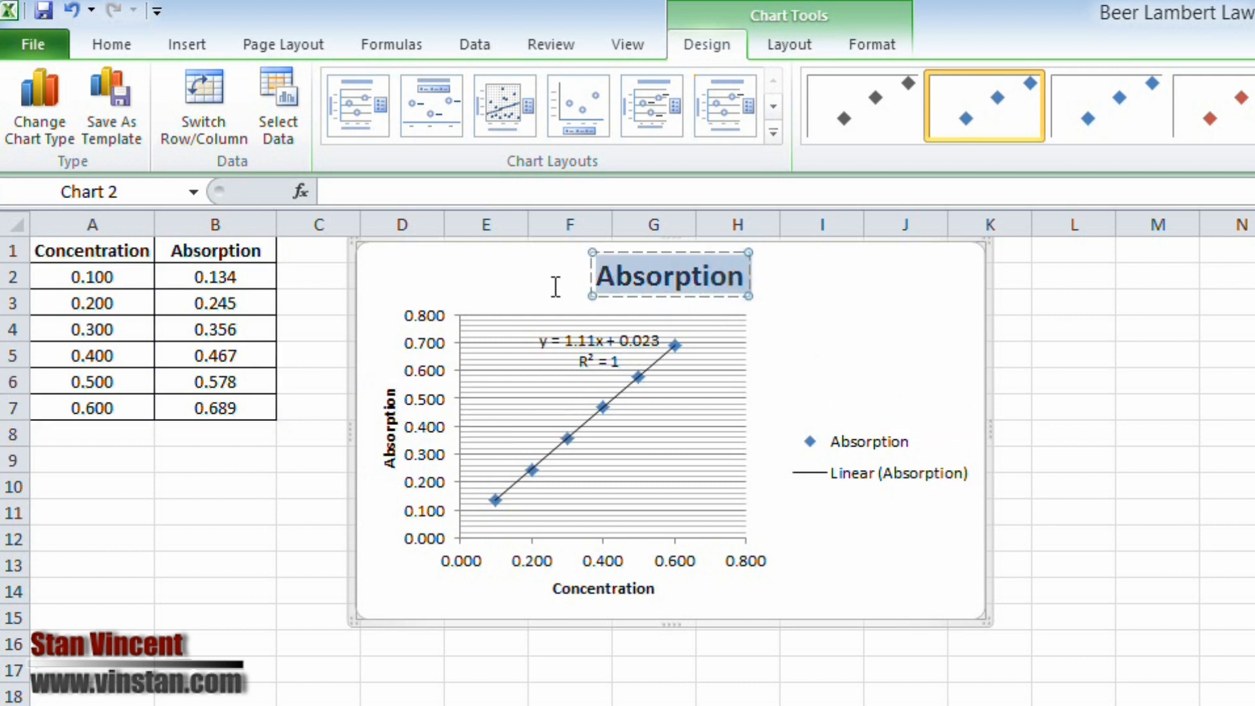
pyautogui.write('Beer')
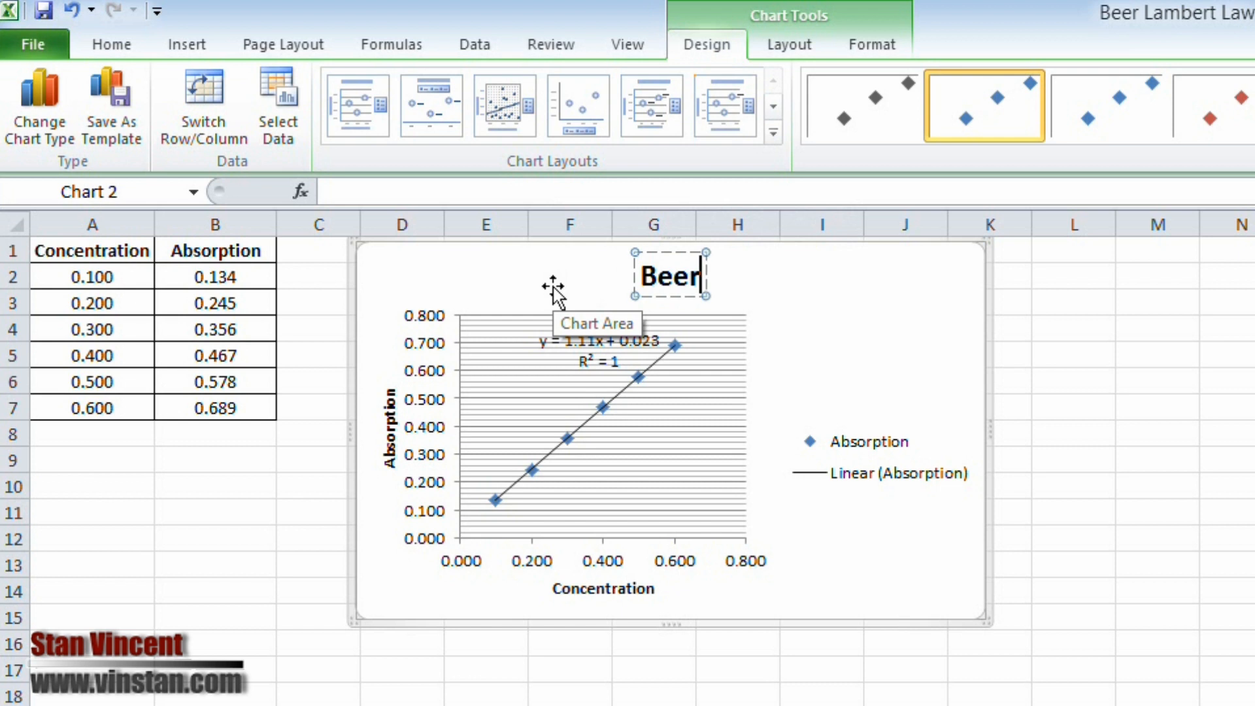